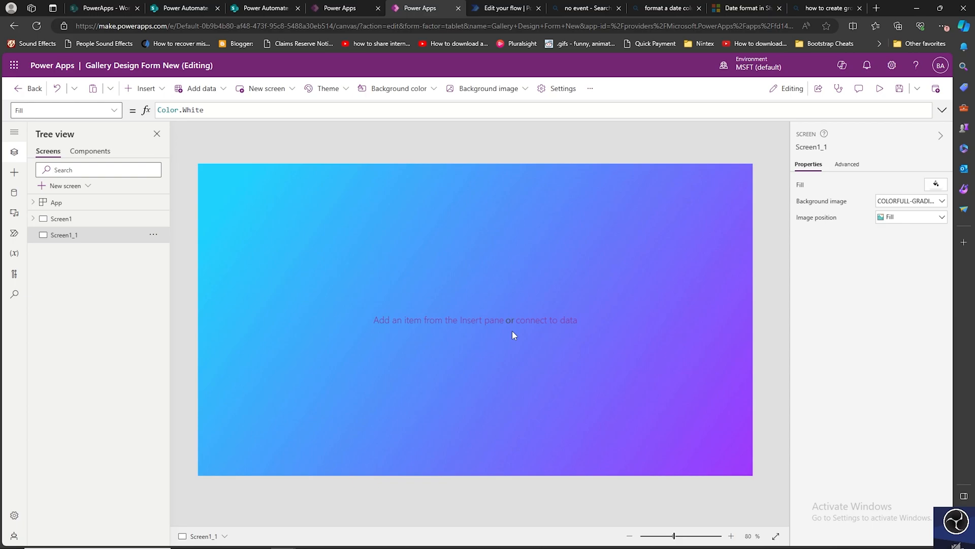
mouse_move(569, 347)
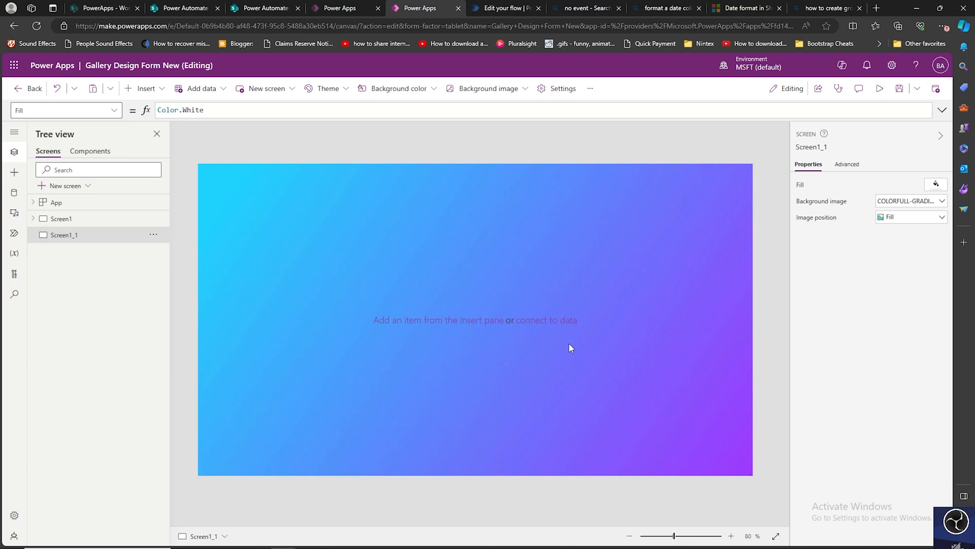
mouse_move(578, 353)
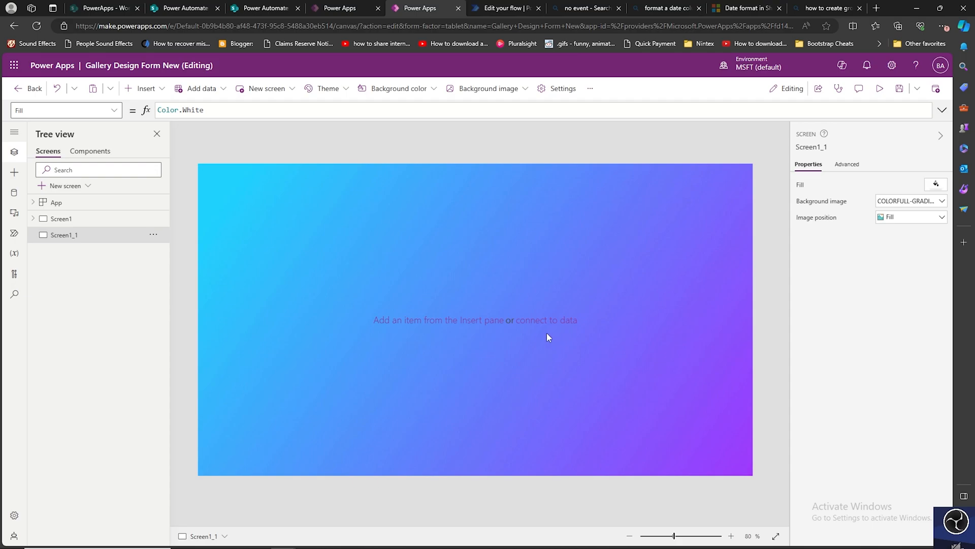
mouse_move(512, 358)
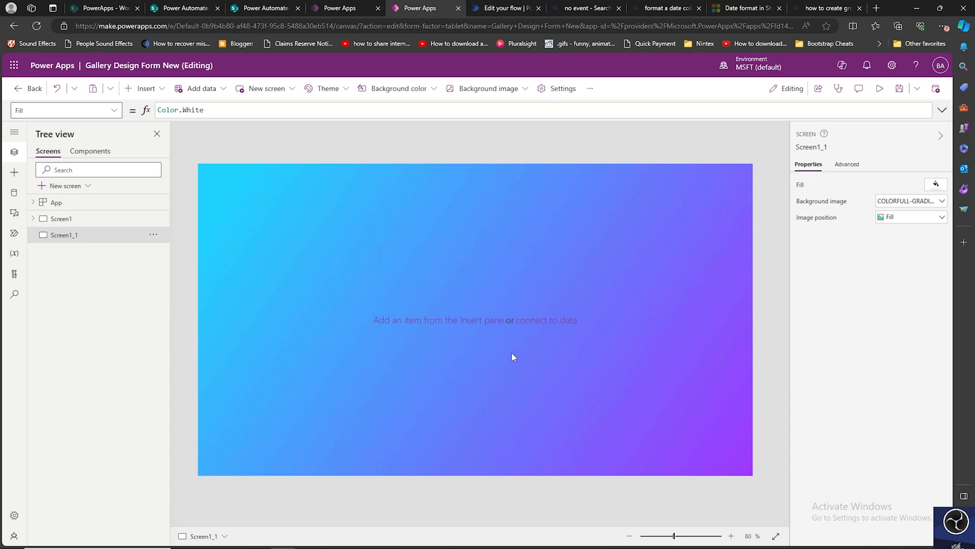
mouse_move(507, 356)
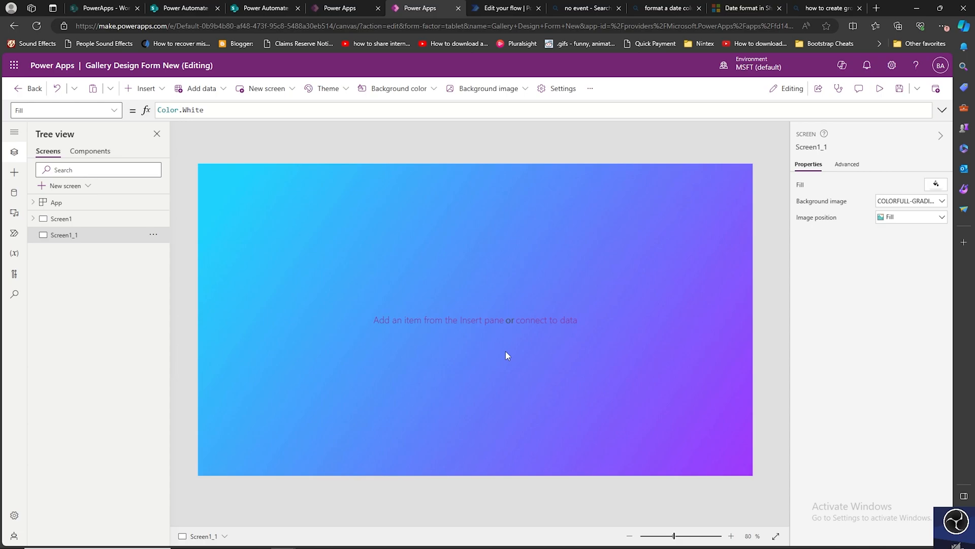
mouse_move(504, 350)
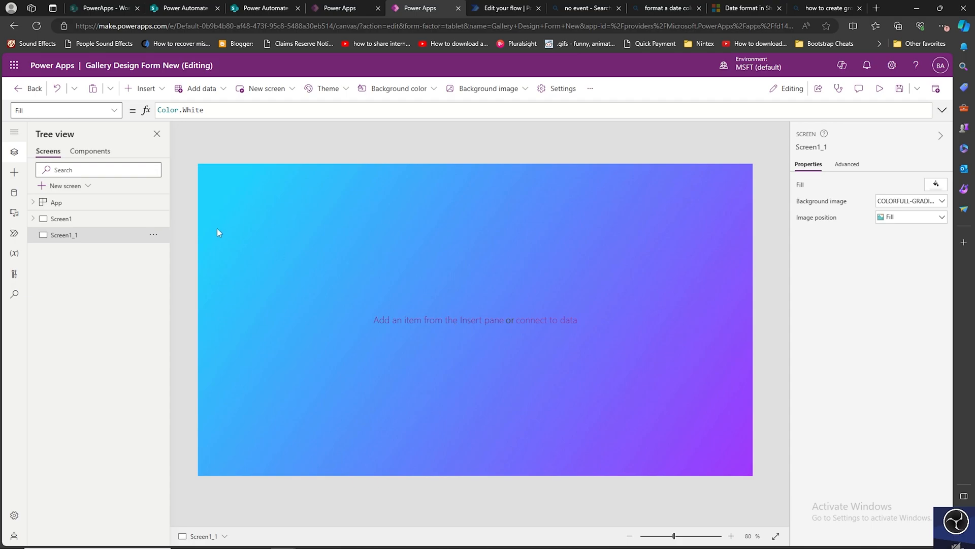
Step: Remove the background image, add a wide rectangle across the screen, and fill the screen green
click(146, 88)
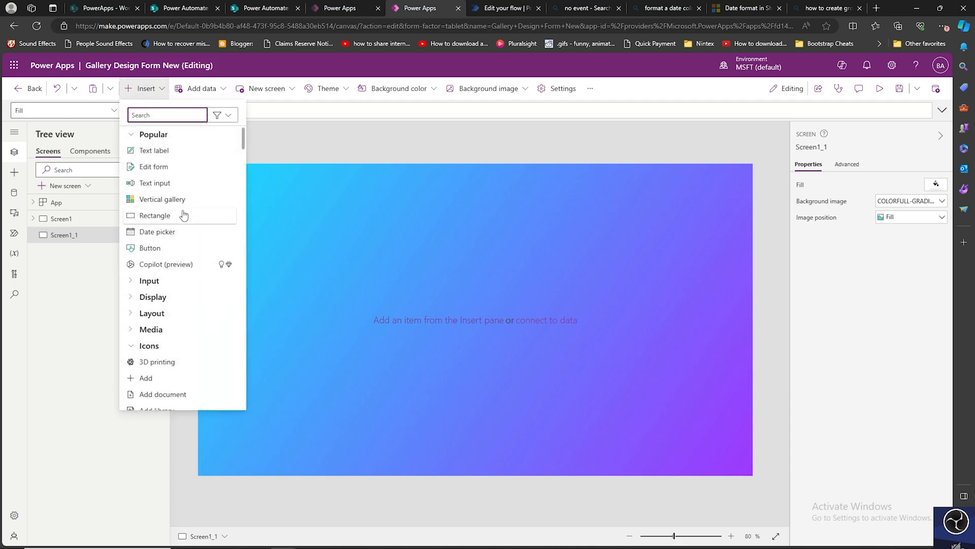
click(909, 200)
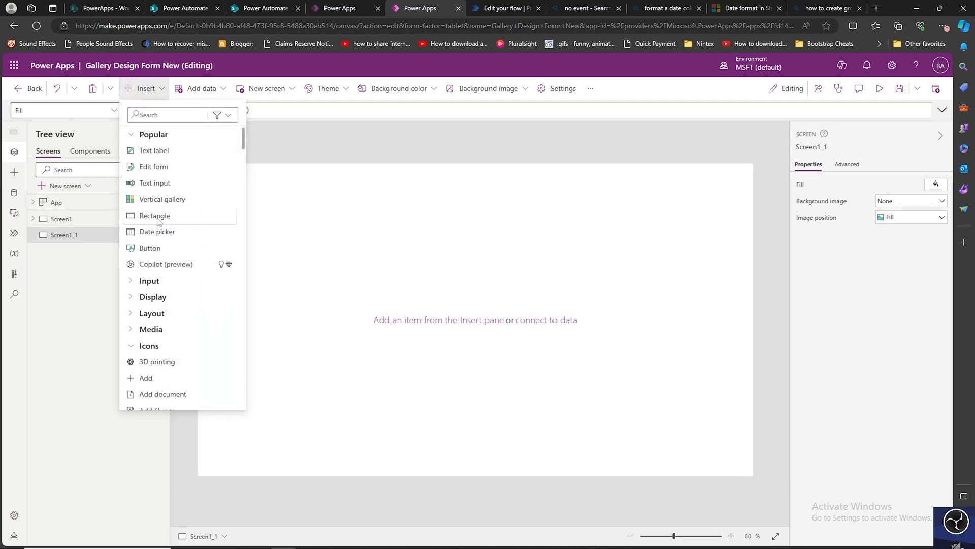
click(155, 215)
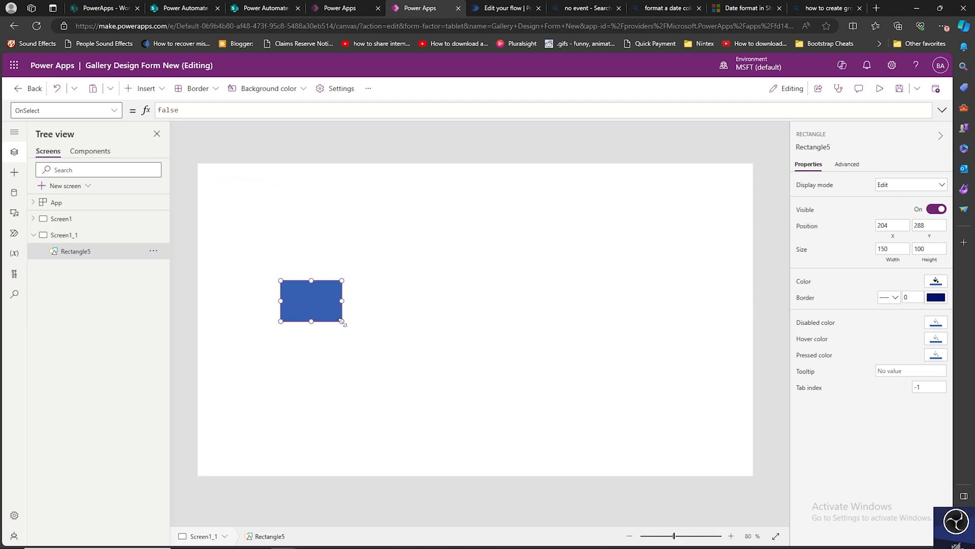
drag(342, 322, 698, 349)
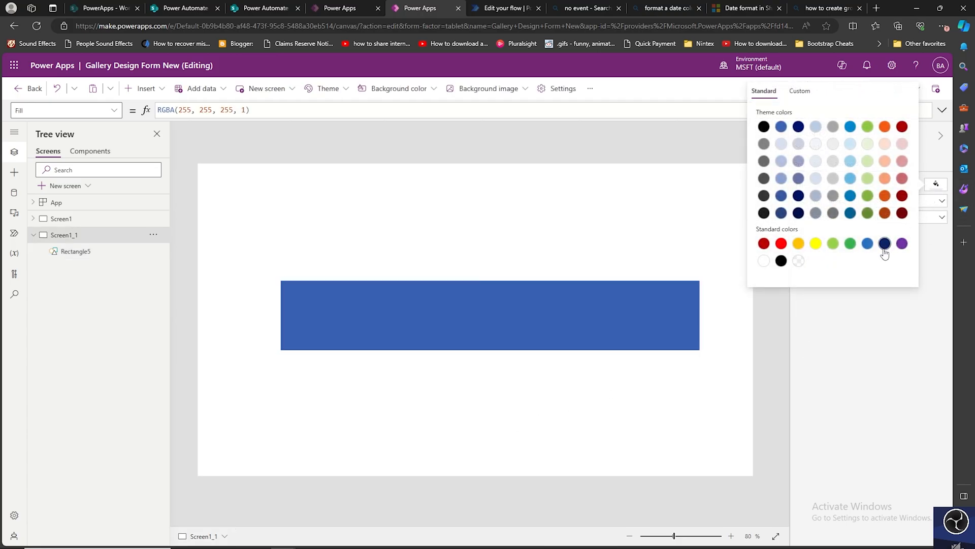
click(867, 243)
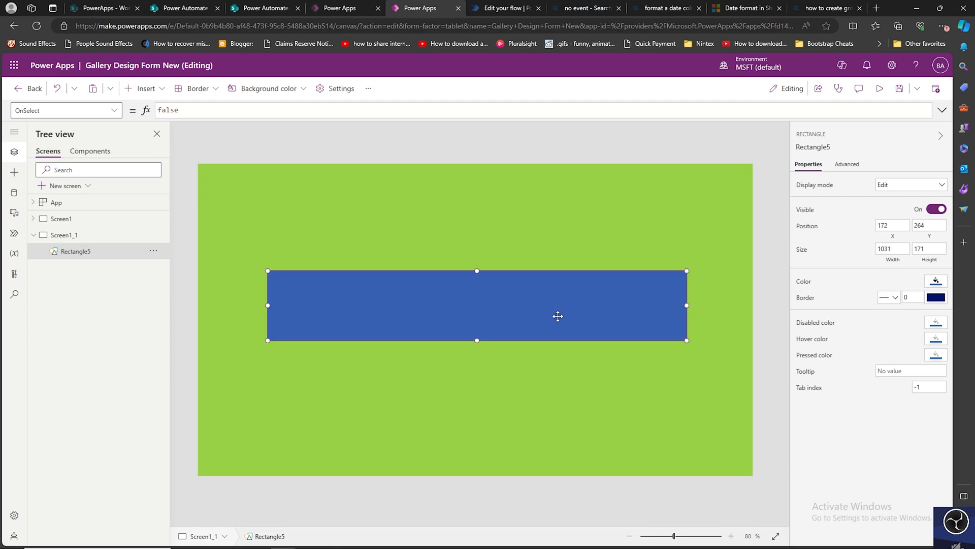
mouse_move(820, 275)
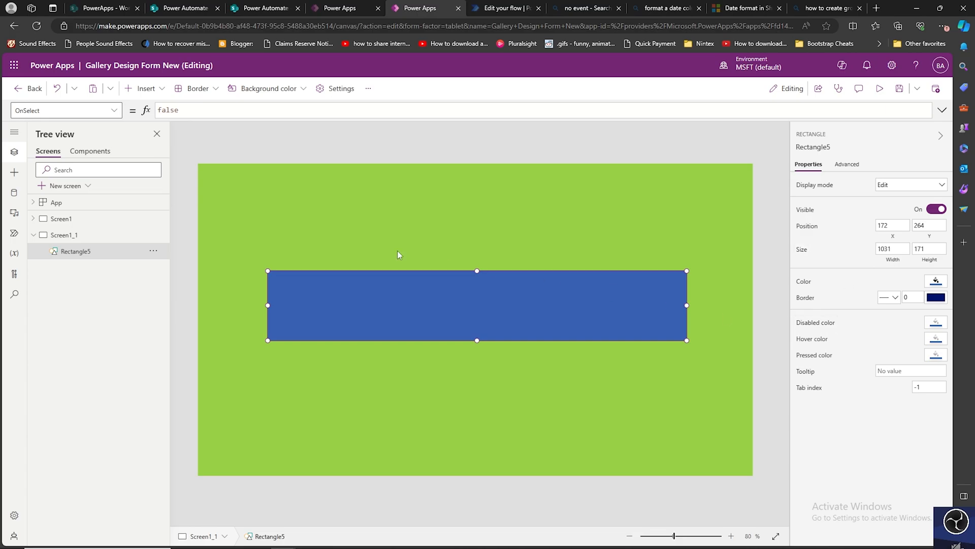
Step: Add a text label onto the blue rectangle with its Text set to 'Radius of rectangle'
click(145, 88)
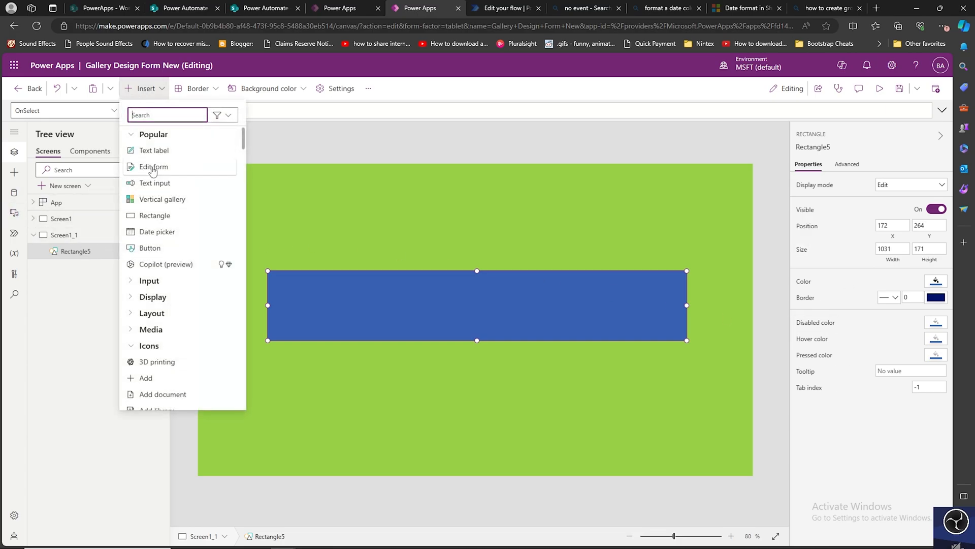
click(154, 150)
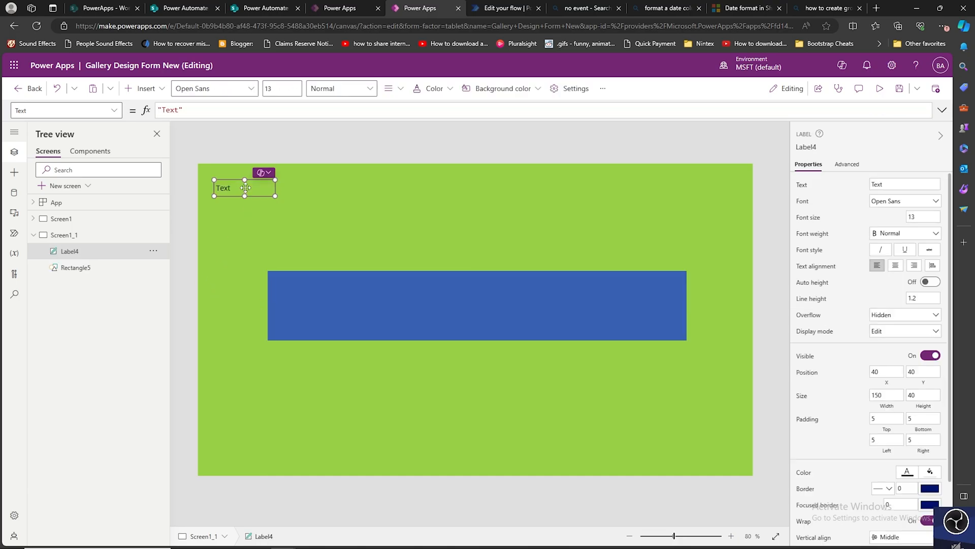
drag(244, 187, 419, 317)
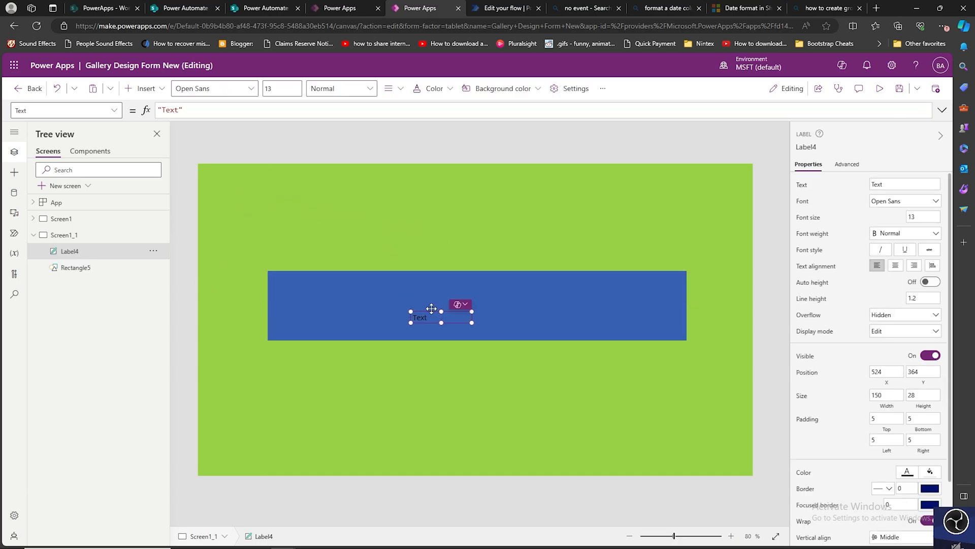
drag(440, 313, 426, 300)
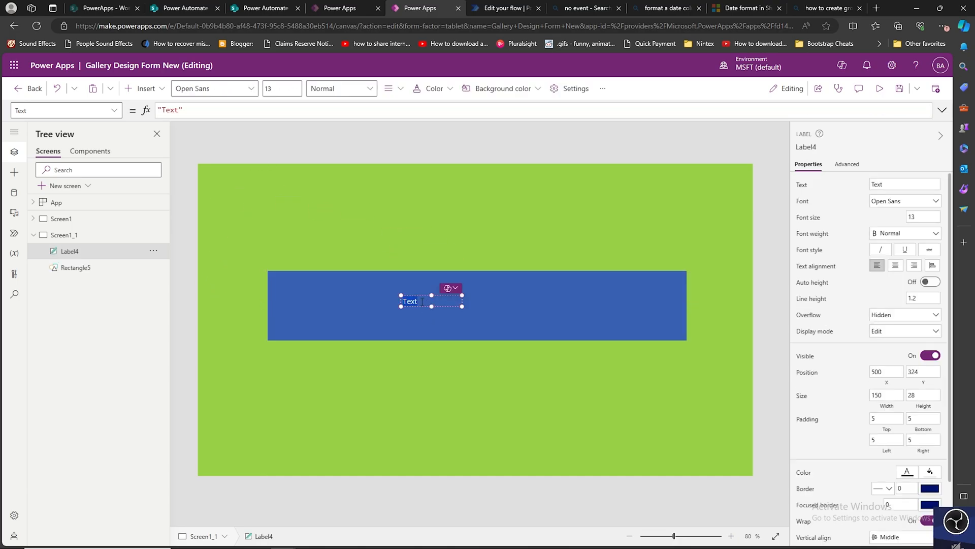
text(Radius of rectangle)
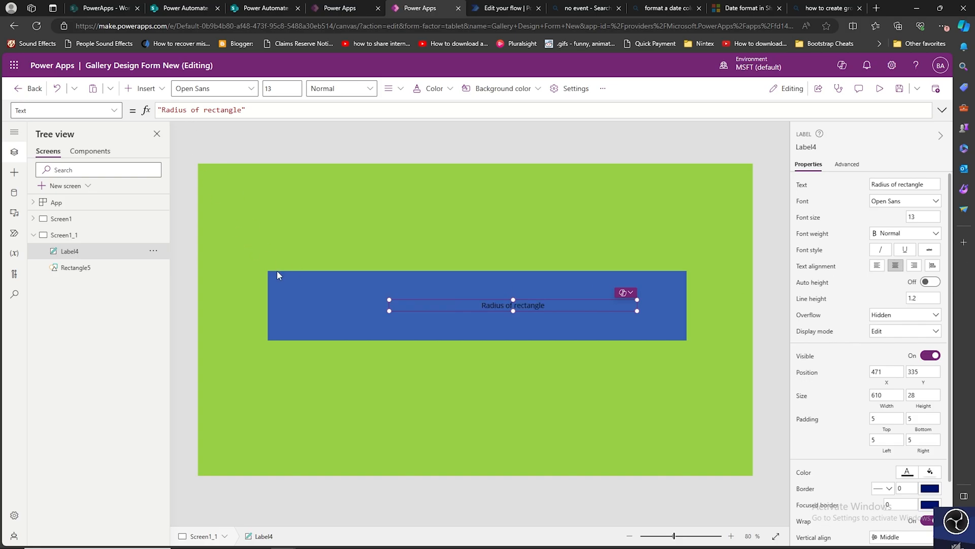
click(144, 88)
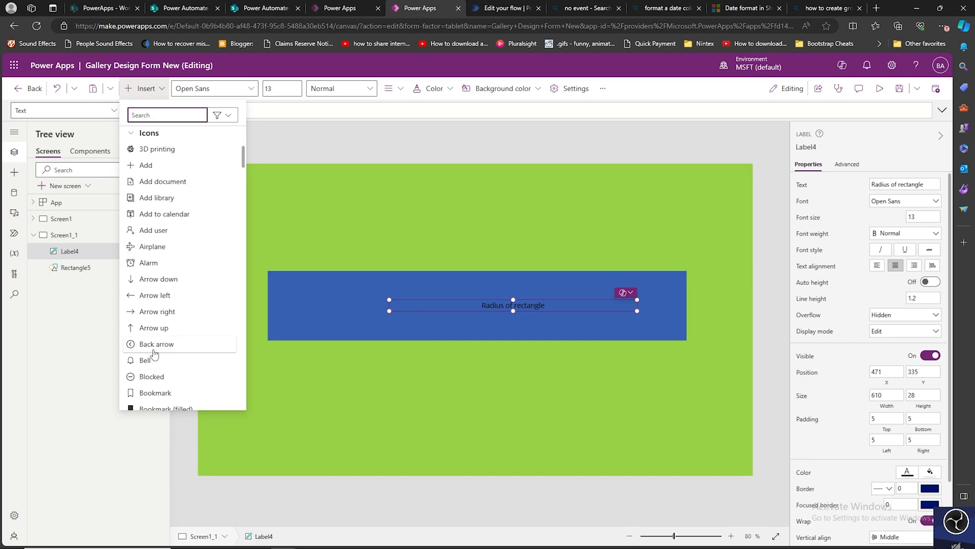
Step: Add a Bug icon at the rectangle's left end and reposition the rectangle behind icon and label
click(268, 329)
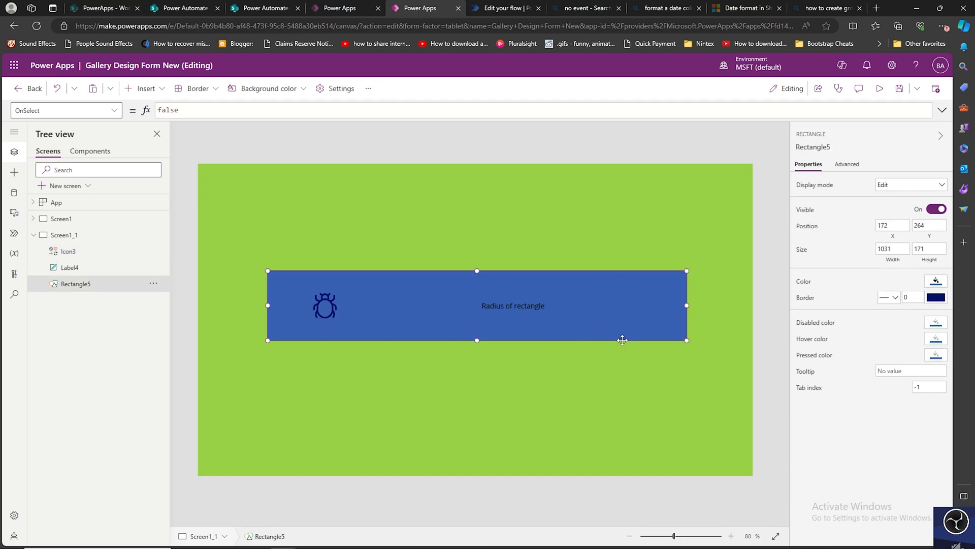
mouse_move(536, 318)
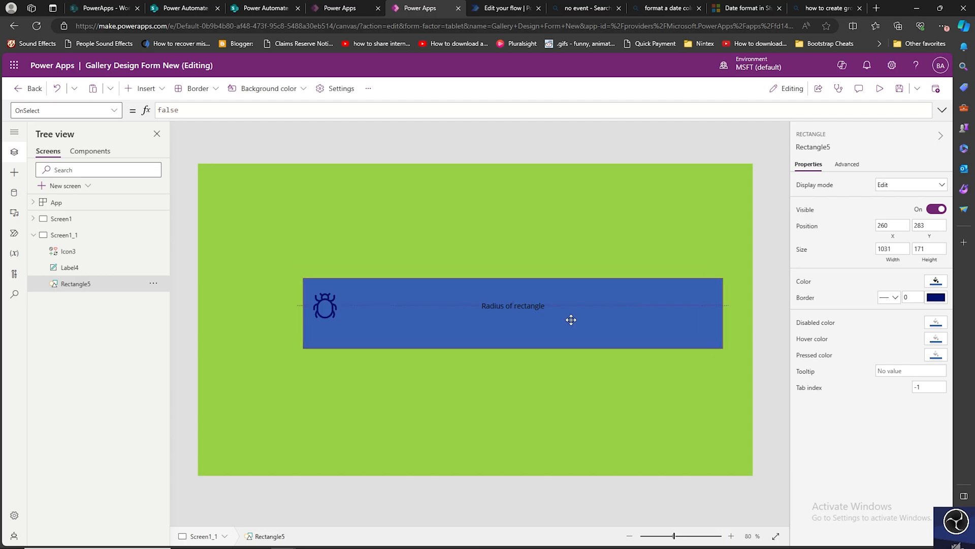
drag(571, 320, 371, 339)
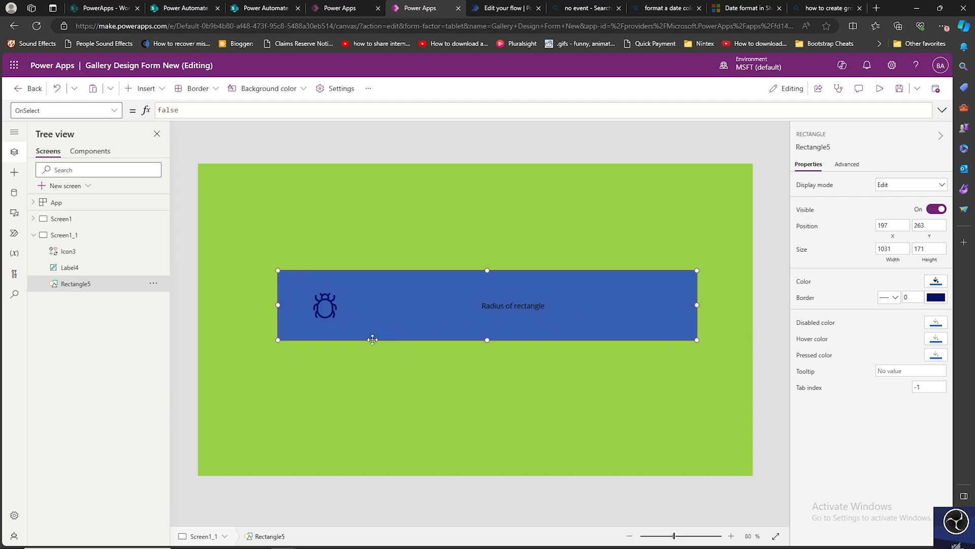
mouse_move(146, 89)
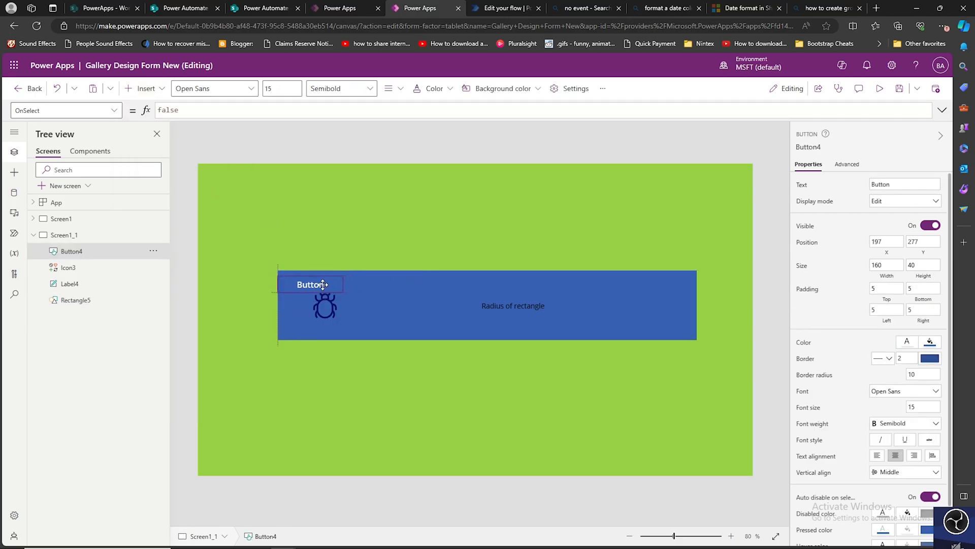
Step: Move the new button to the rectangle's top-left corner and set its Fill to Color.White
drag(311, 284, 311, 278)
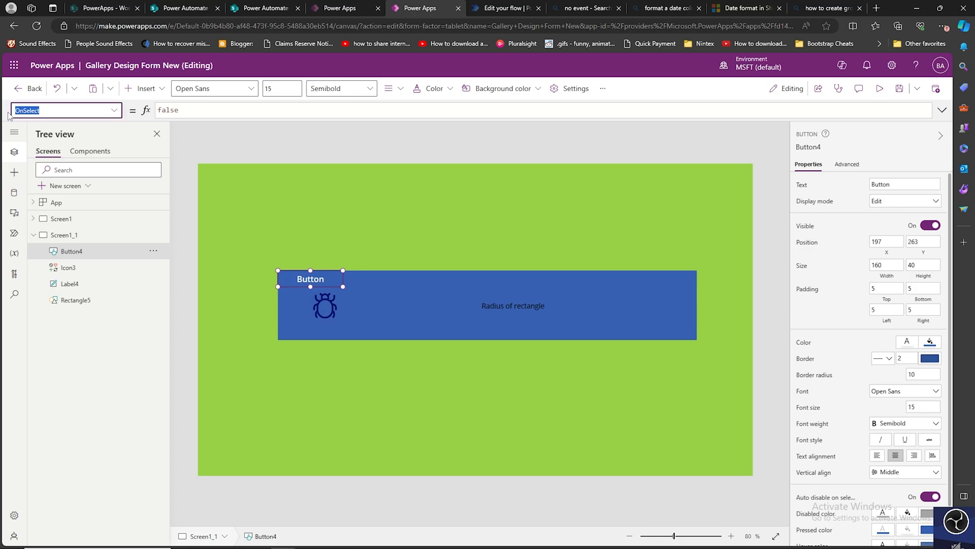
click(65, 109)
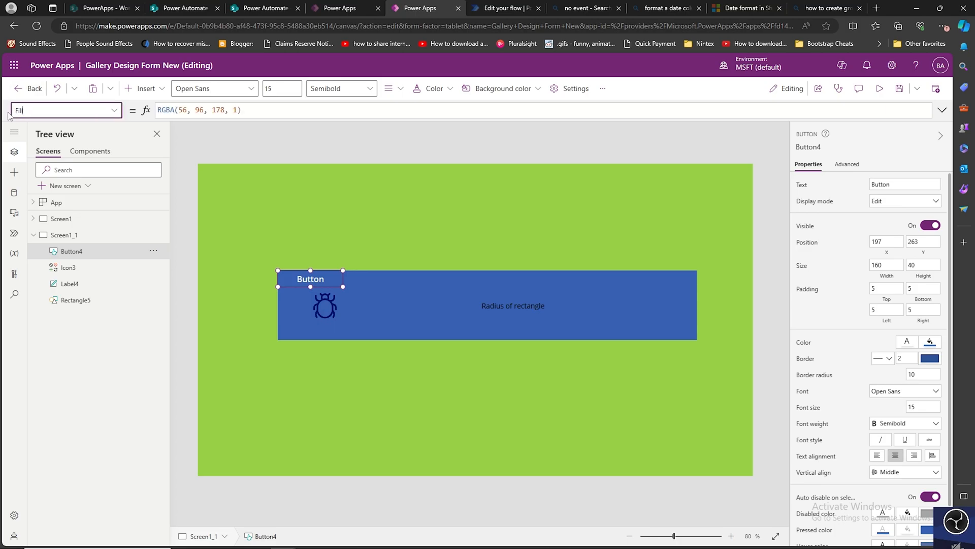
click(199, 109)
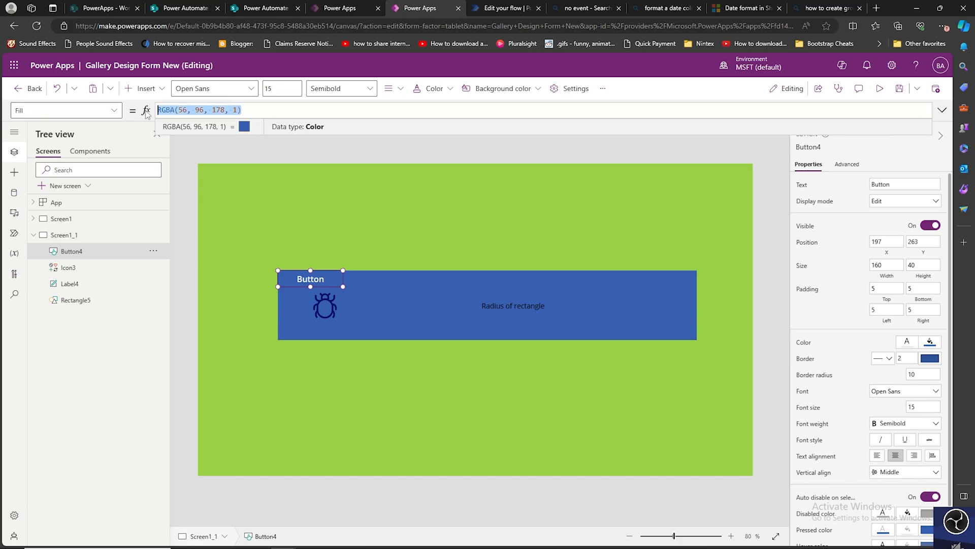
text(white)
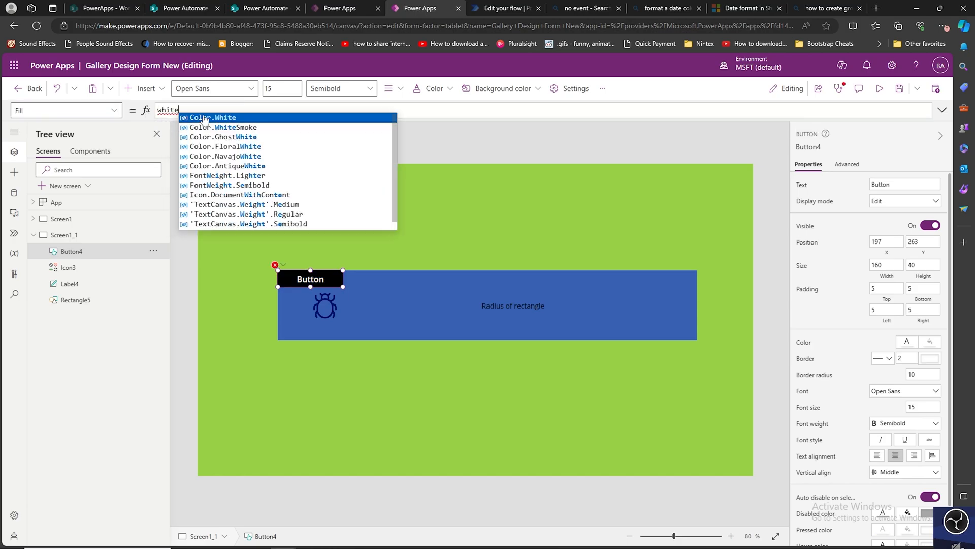
click(211, 116)
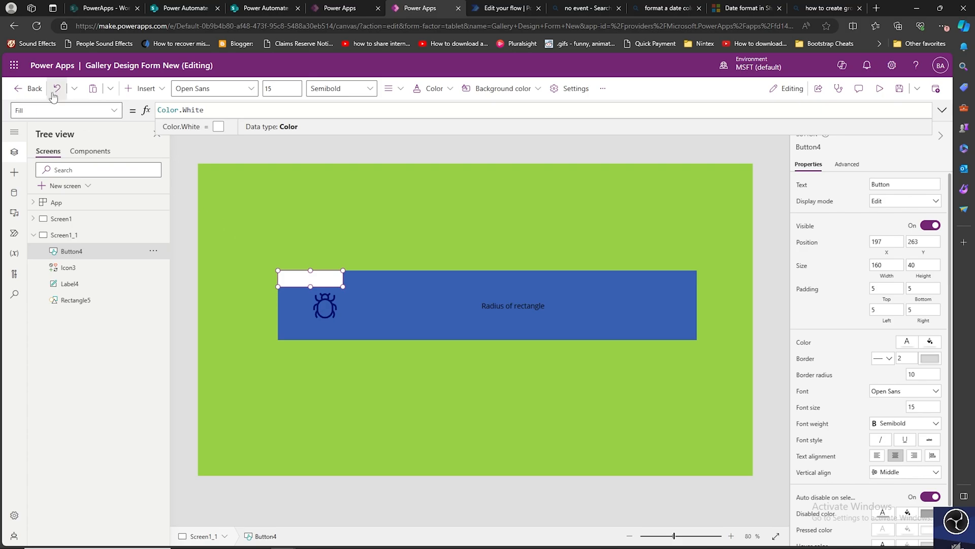
click(62, 109)
text(x)
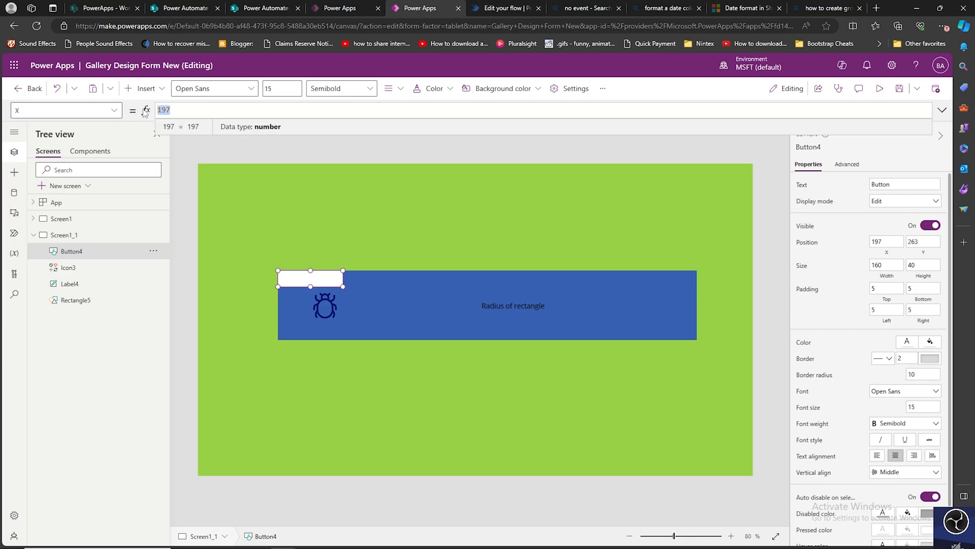
Step: Set Button4's Y property to Rectangle5.Y
text(rect)
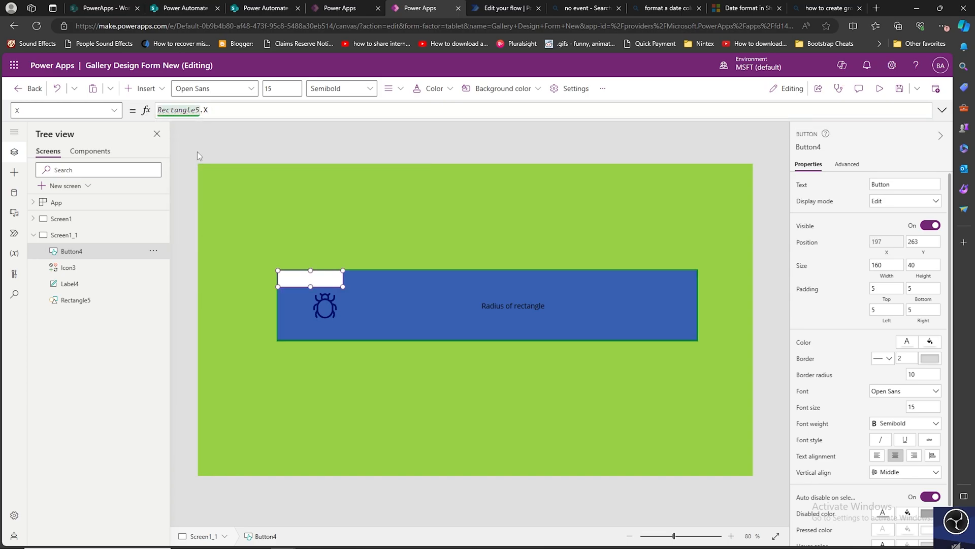
click(62, 109)
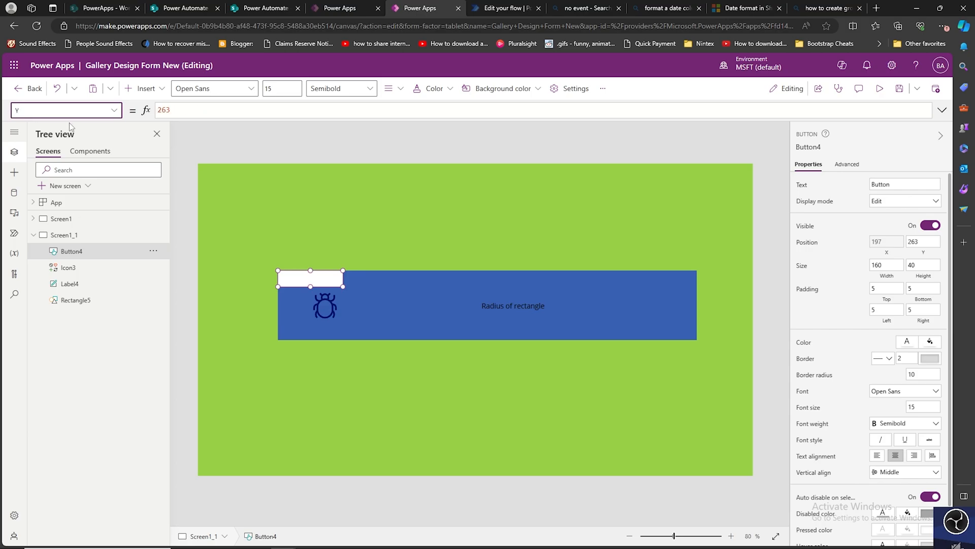
text(red)
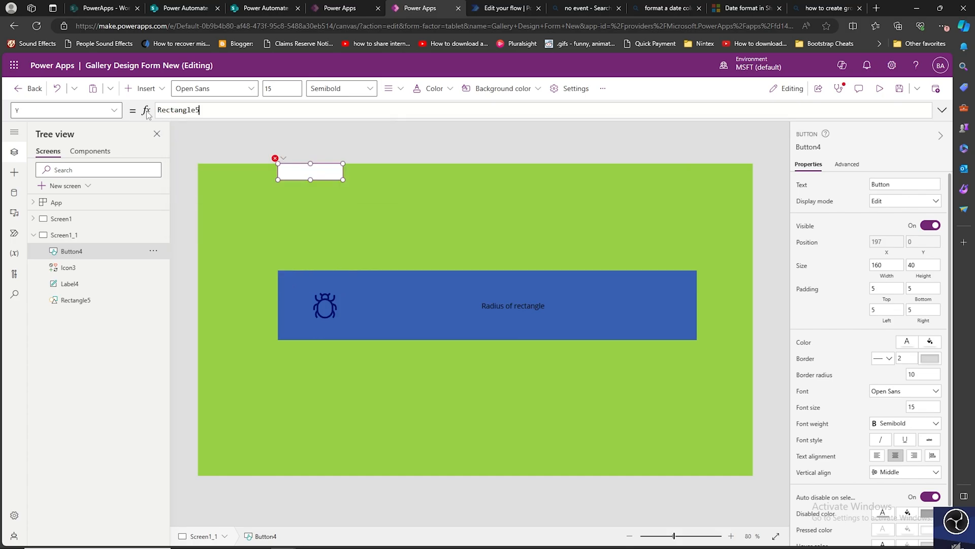
text(.Y)
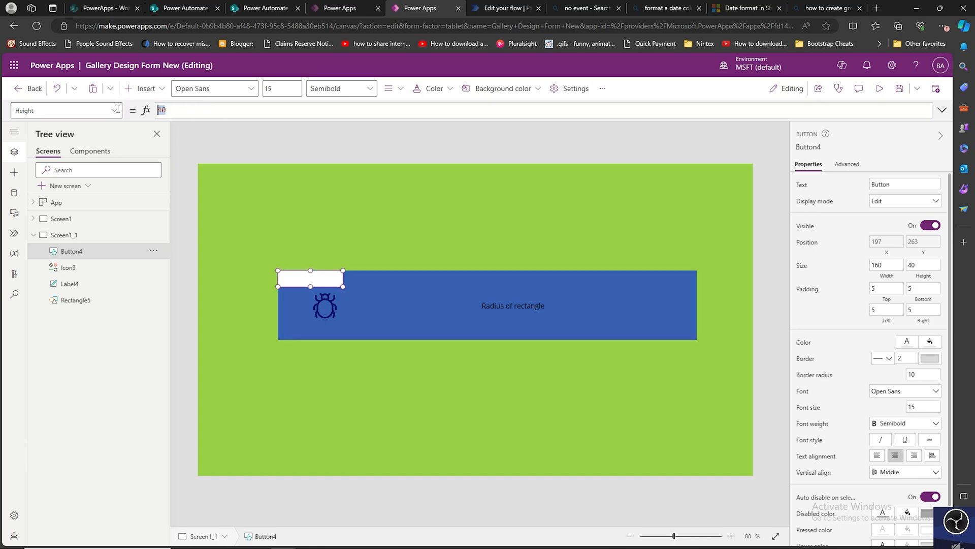
Step: Set Button4's Height property to Rectangle5.Height
text(rect)
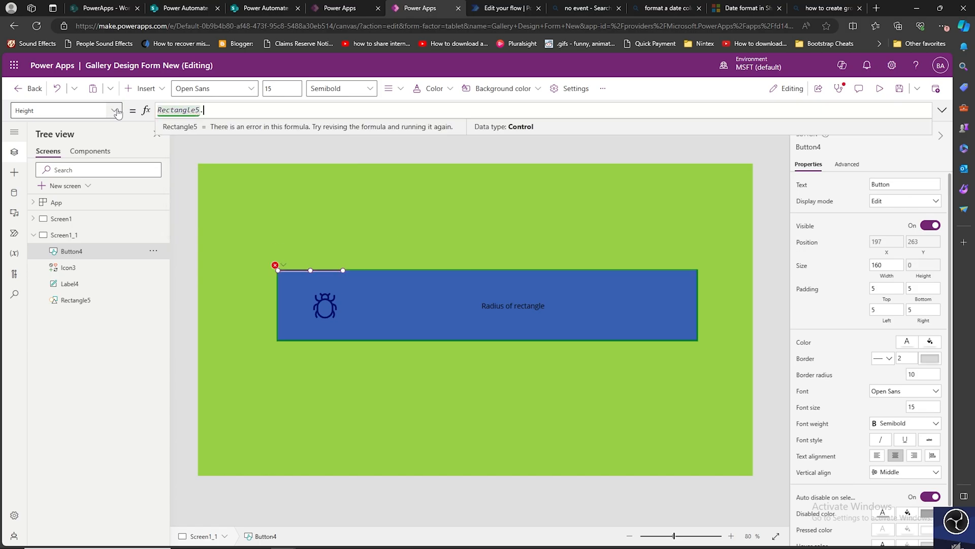
text(he)
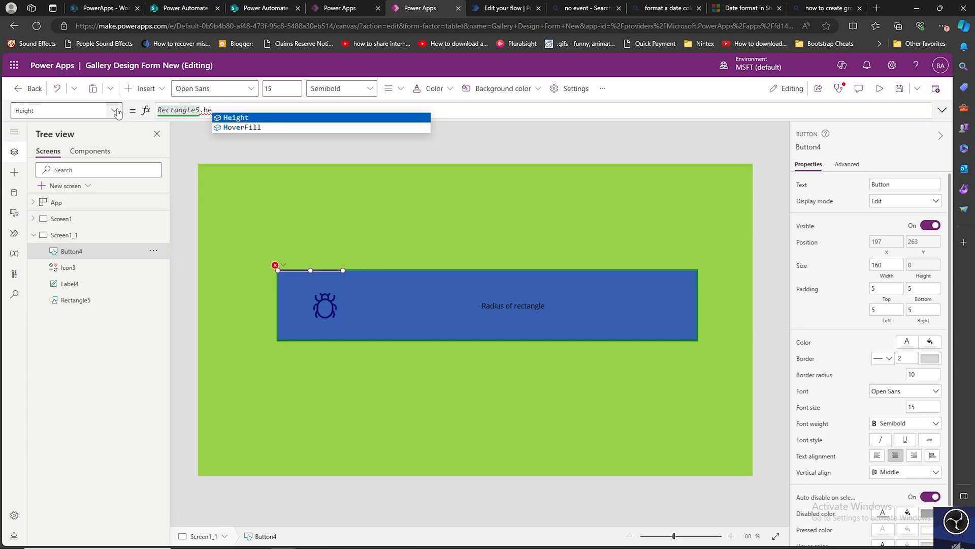
click(234, 117)
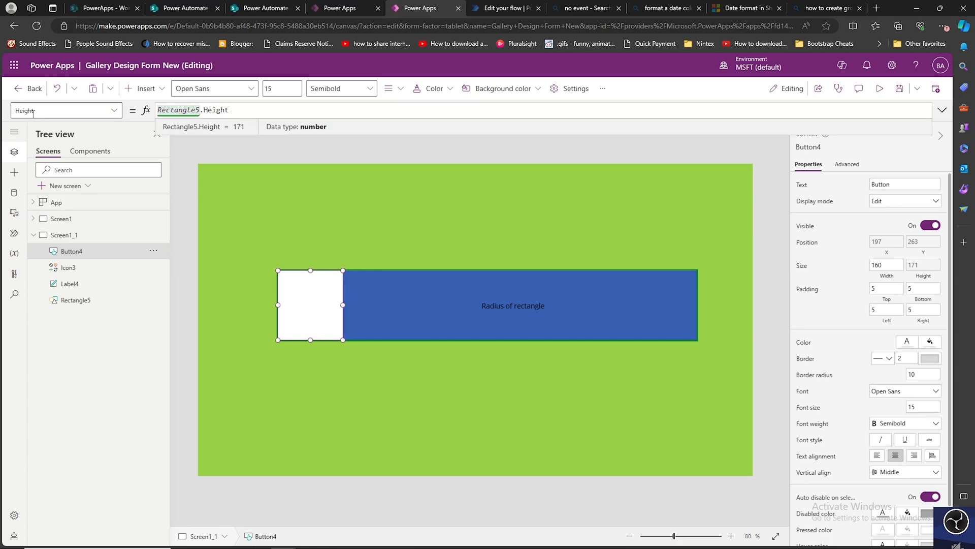
click(62, 110)
text(Width)
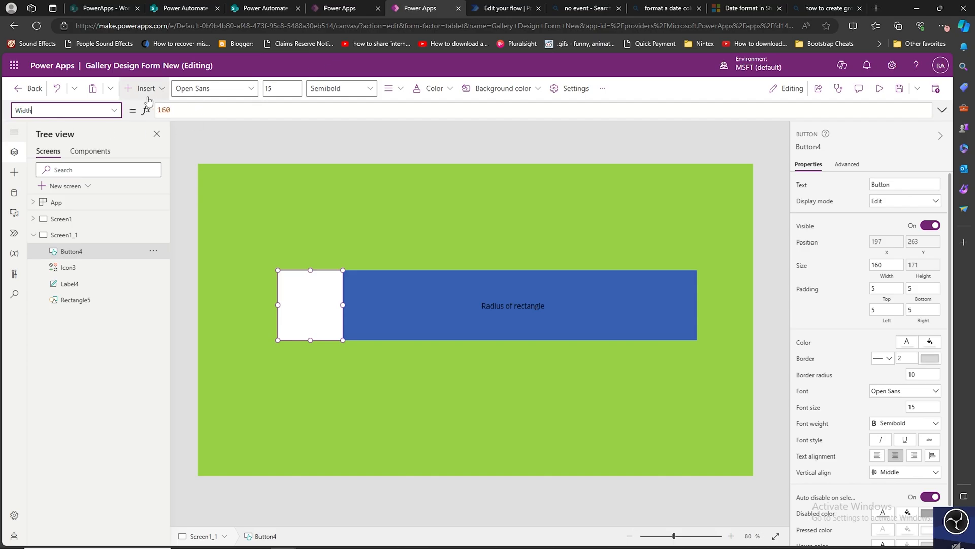
Step: Set Button4's Width property to Rectangle5.Width
text(red)
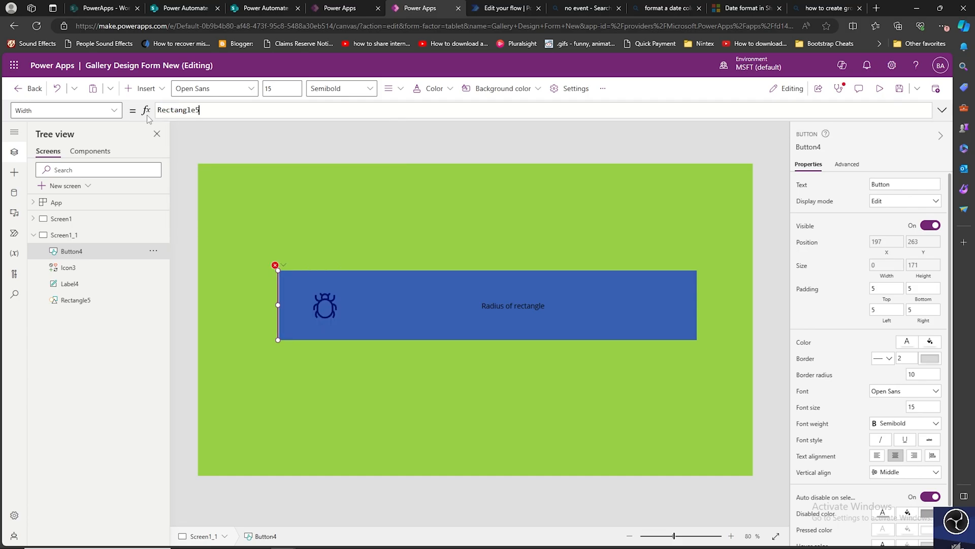
text(.wid)
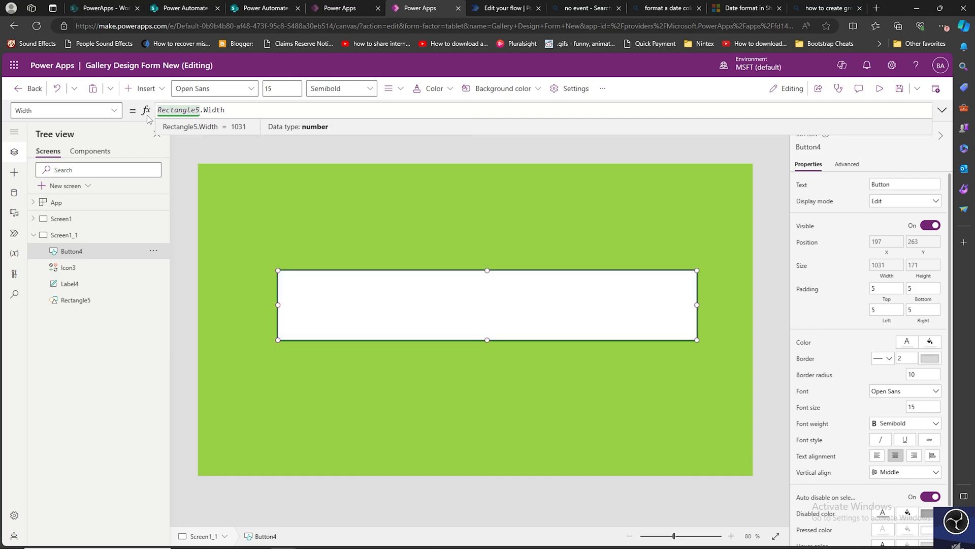
mouse_move(323, 250)
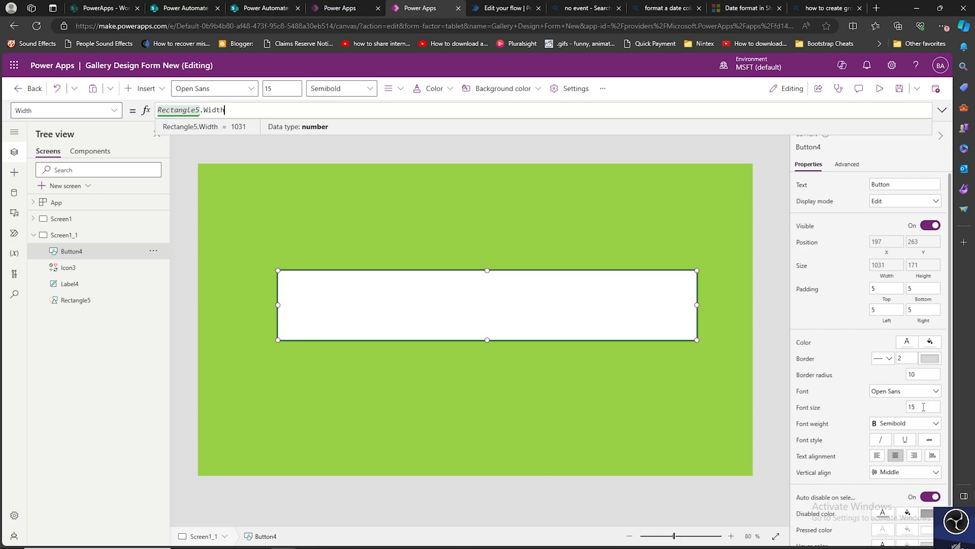
Step: Change Button4's Border radius from 10 to 35
click(923, 373)
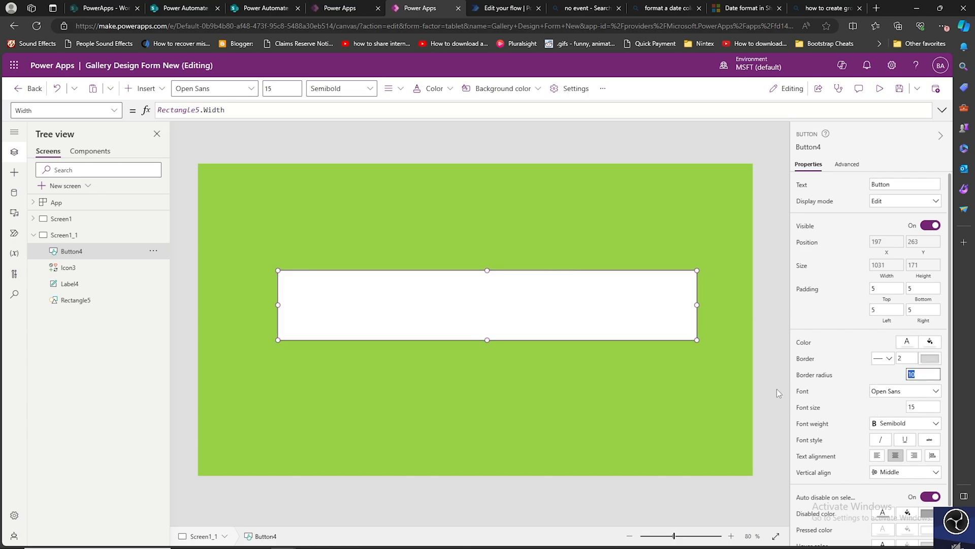
mouse_move(947, 389)
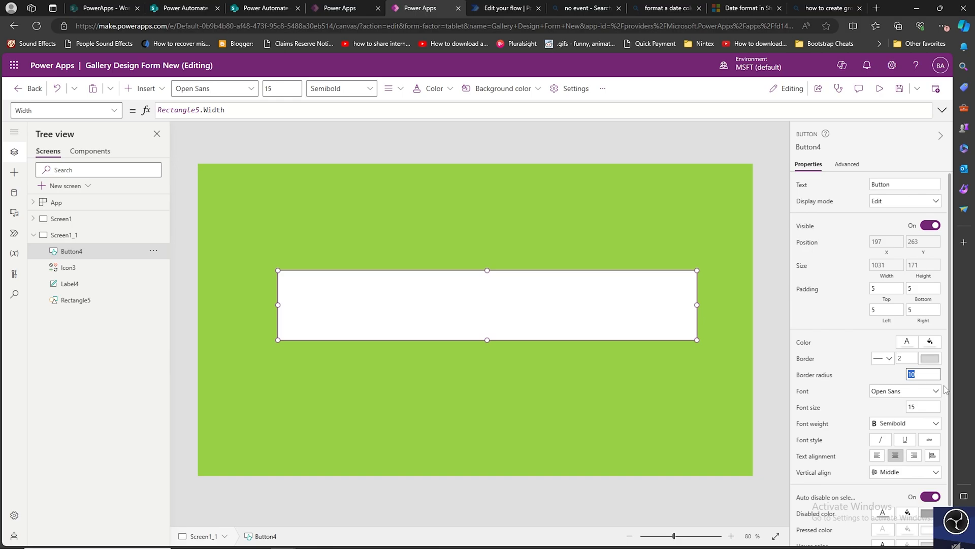
text(35)
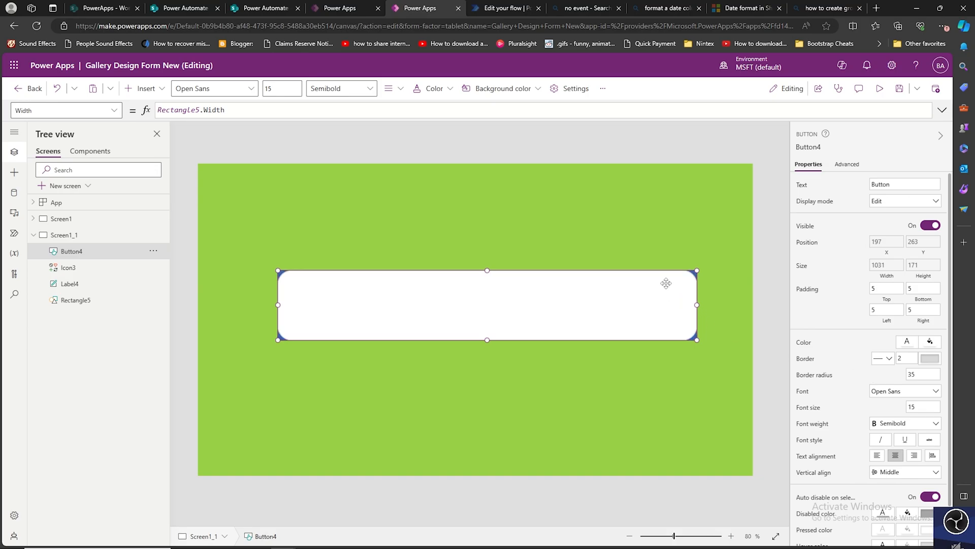
mouse_move(663, 285)
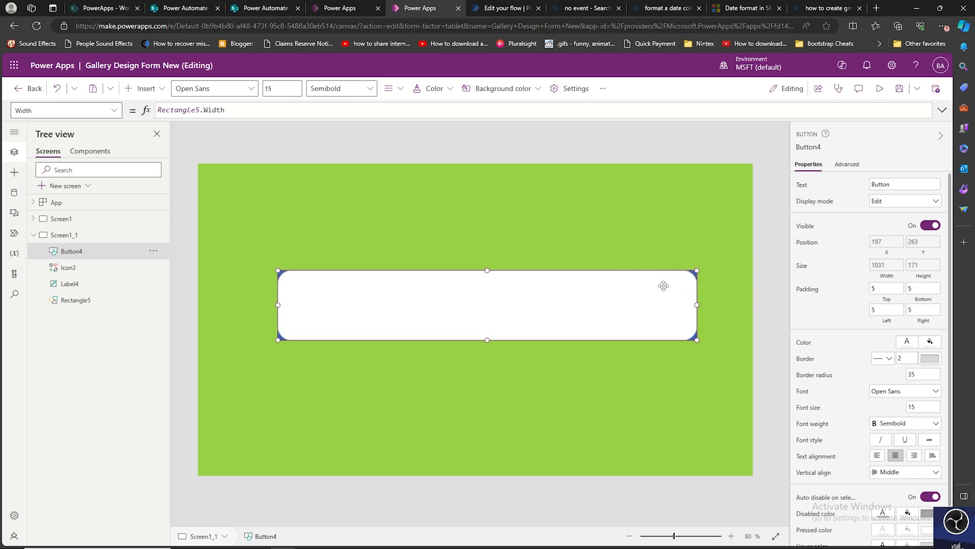
mouse_move(33, 259)
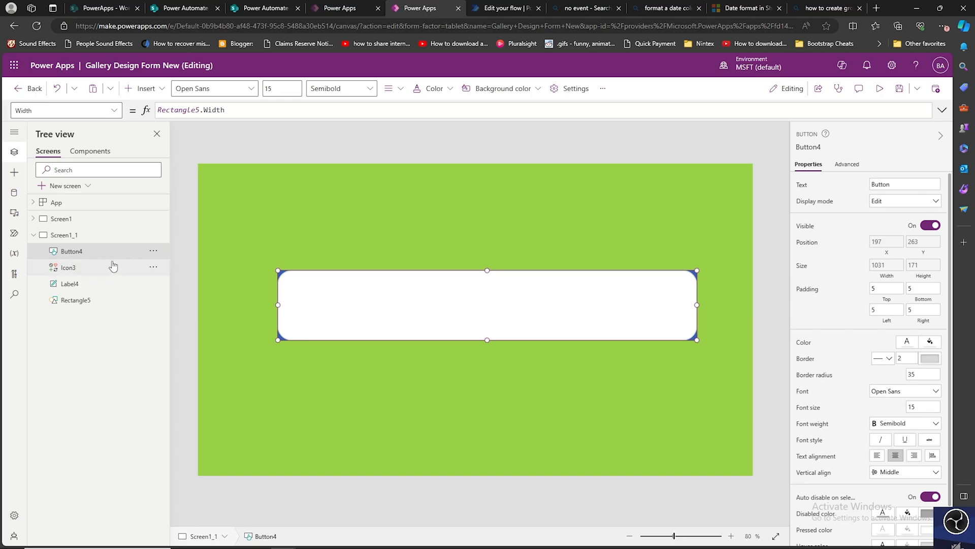
mouse_move(154, 256)
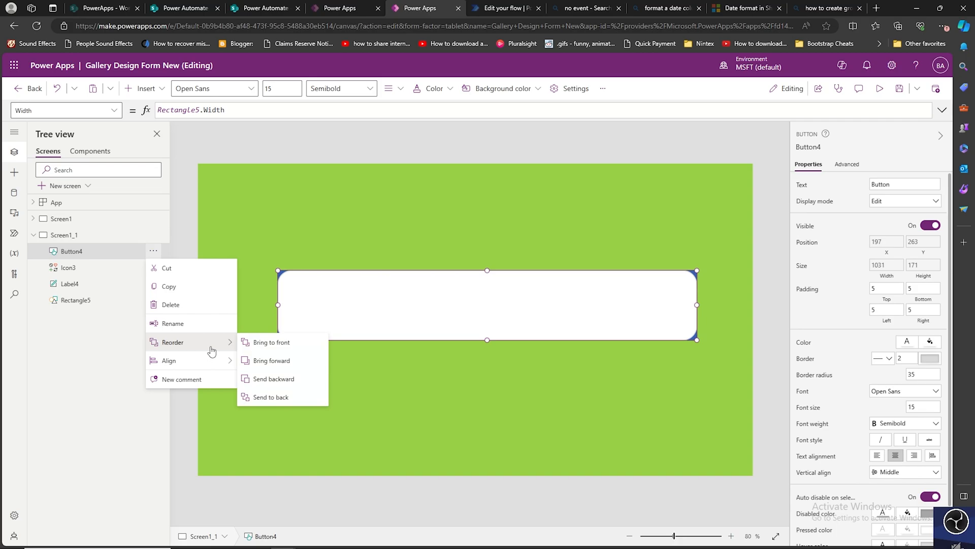
mouse_move(268, 401)
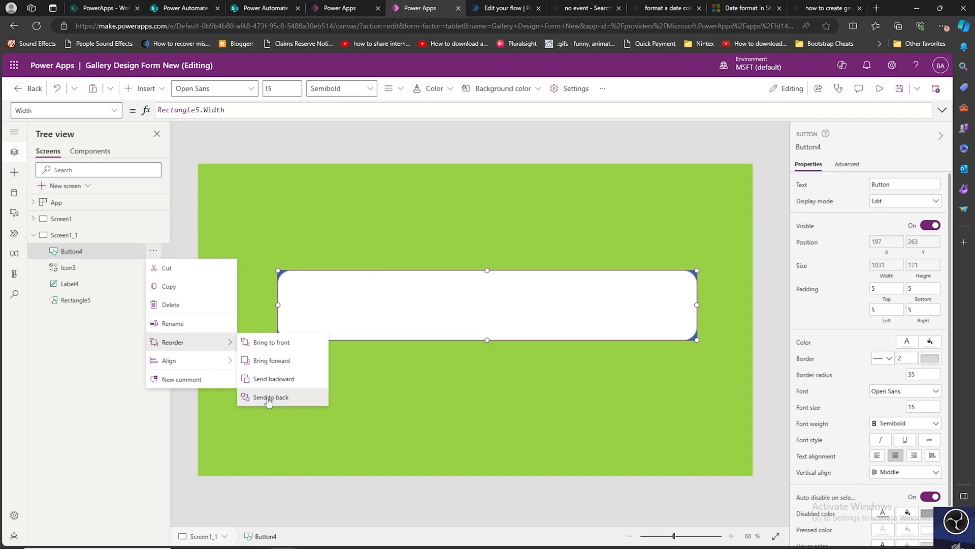
Step: Send Button4 to the back via Reorder in Tree view
click(269, 397)
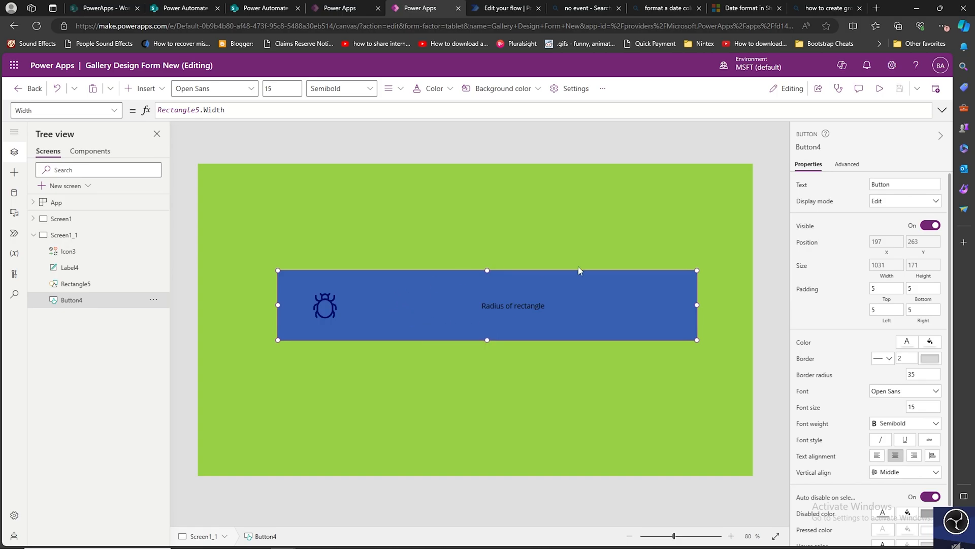
mouse_move(600, 404)
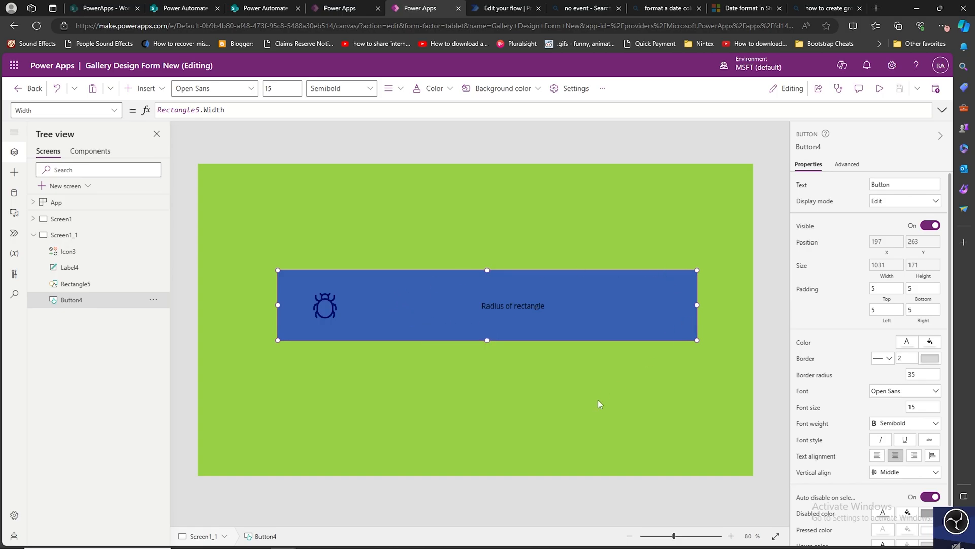
mouse_move(873, 421)
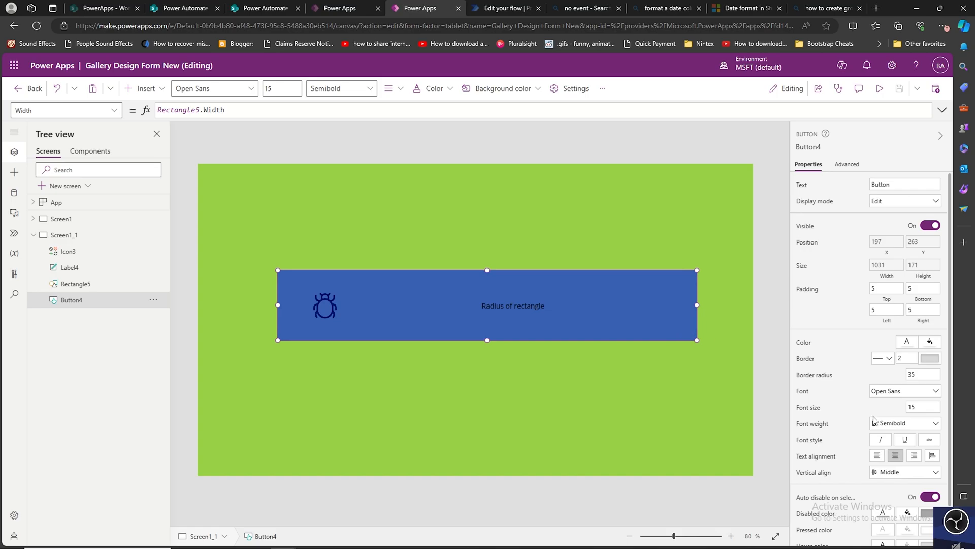
Step: Select Rectangle5 and set its Fill to the transparent No color swatch
click(77, 283)
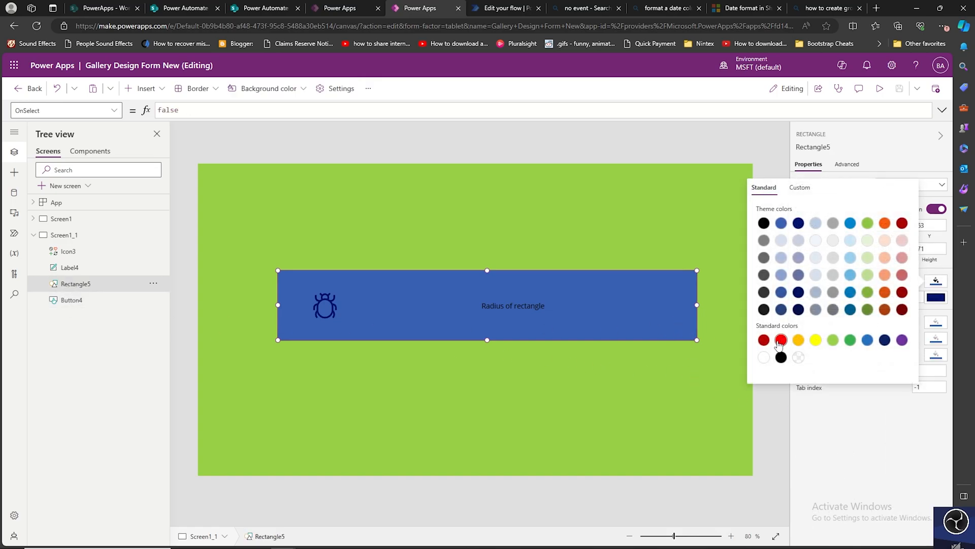
mouse_move(799, 356)
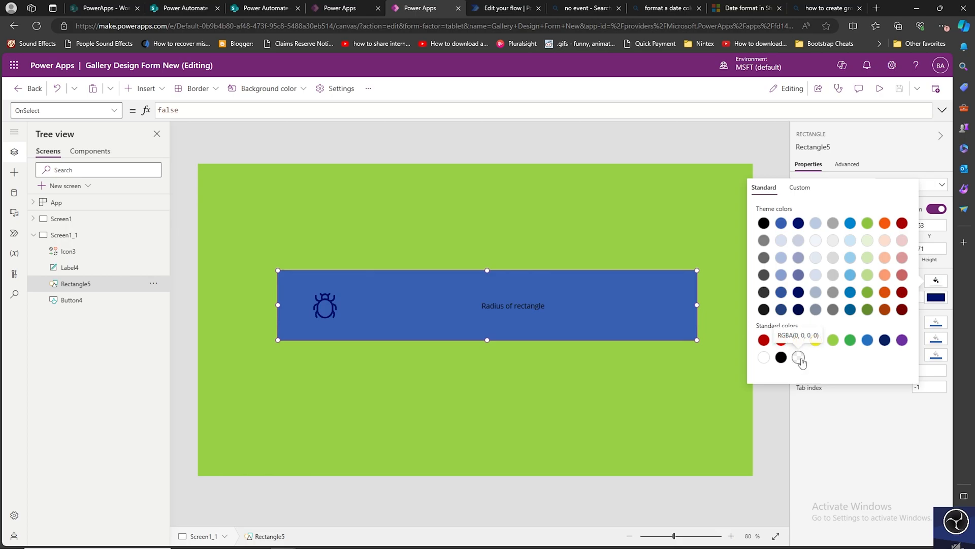
click(763, 357)
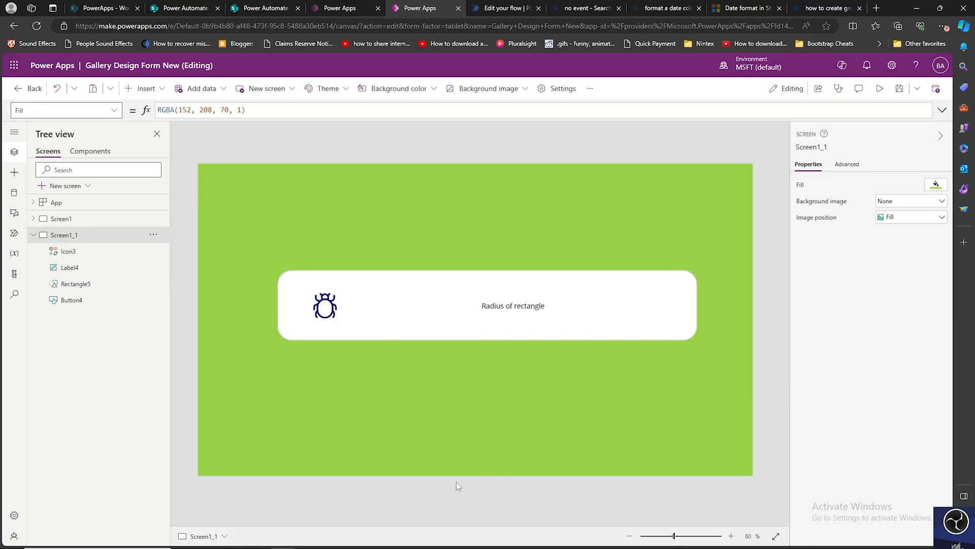
mouse_move(710, 217)
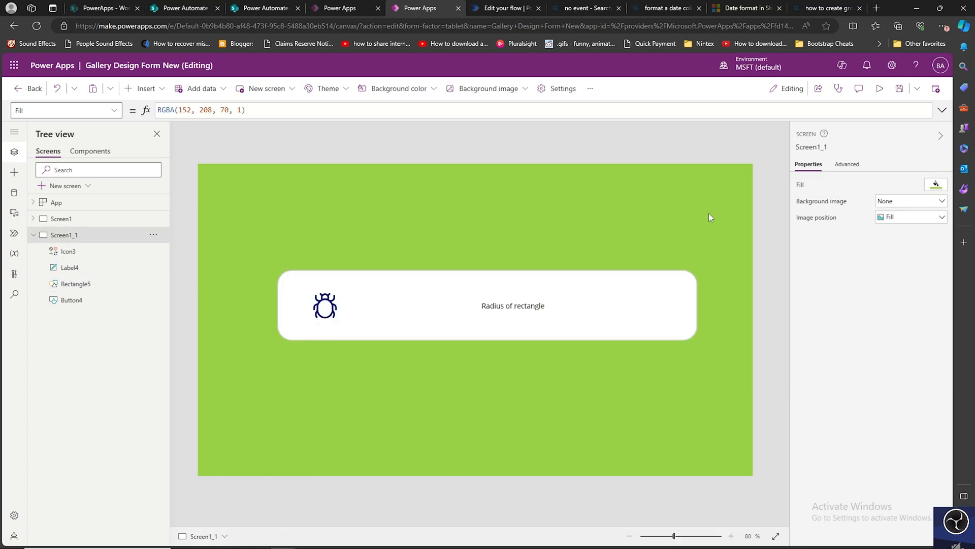
mouse_move(416, 426)
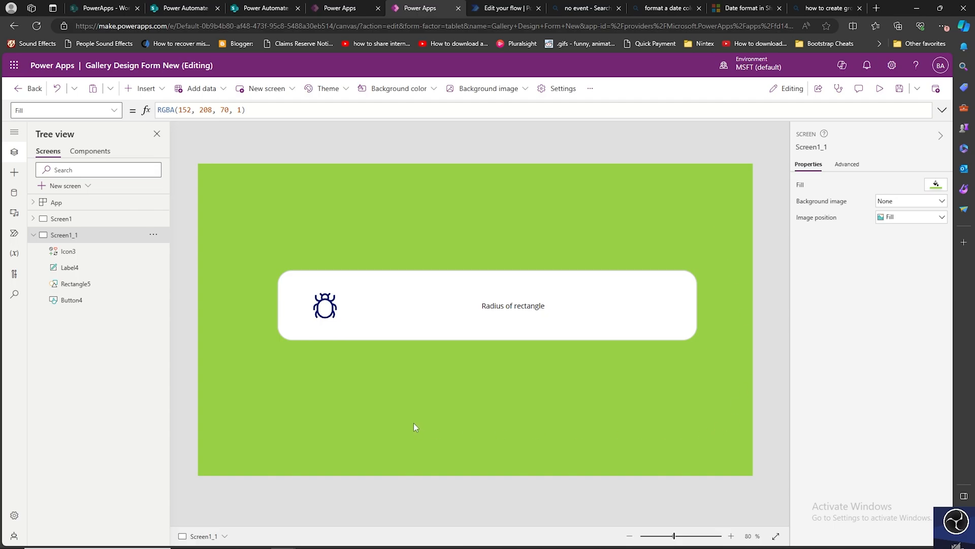
mouse_move(209, 262)
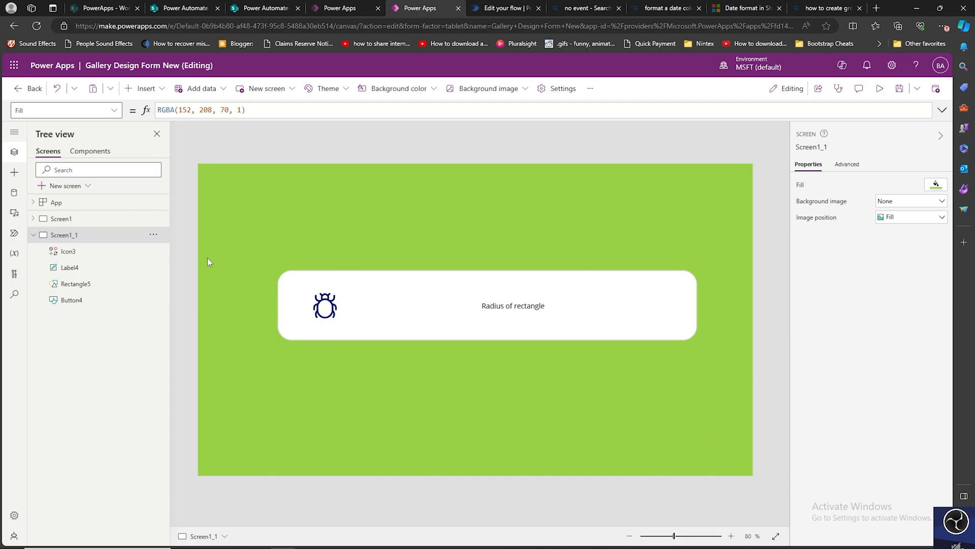
mouse_move(288, 293)
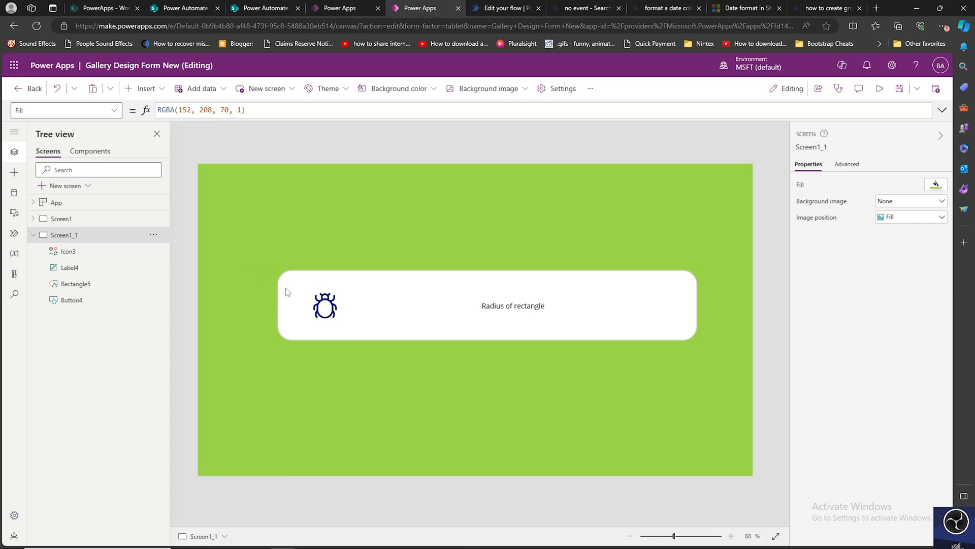
mouse_move(306, 308)
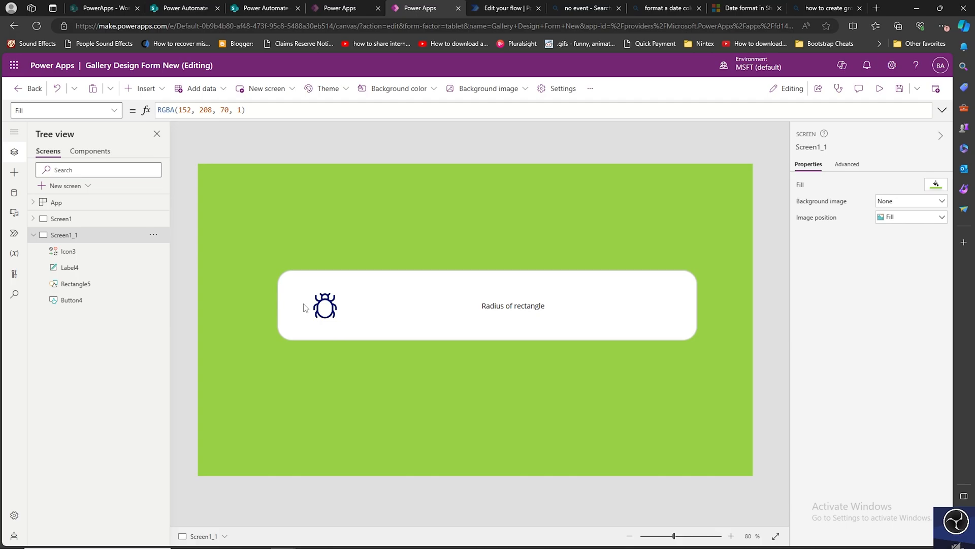
mouse_move(306, 308)
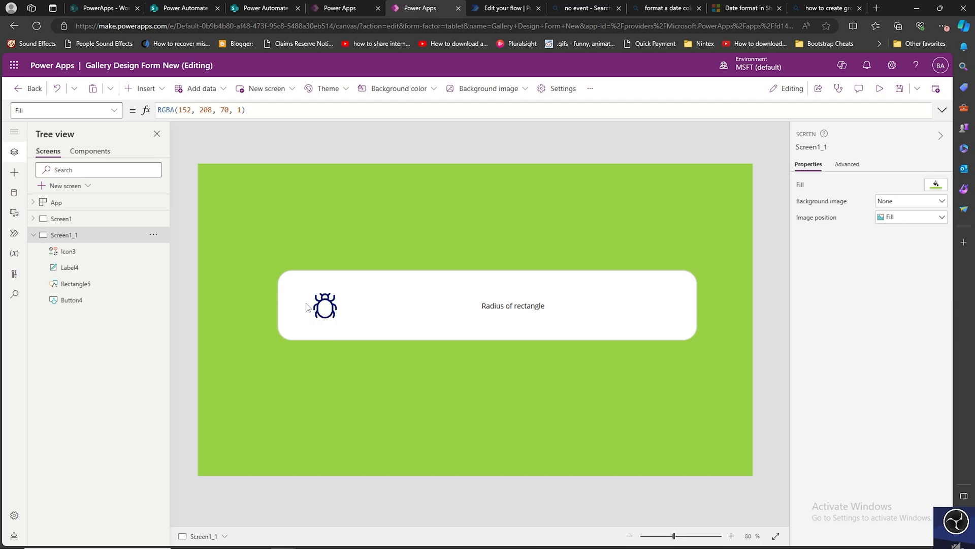
mouse_move(349, 380)
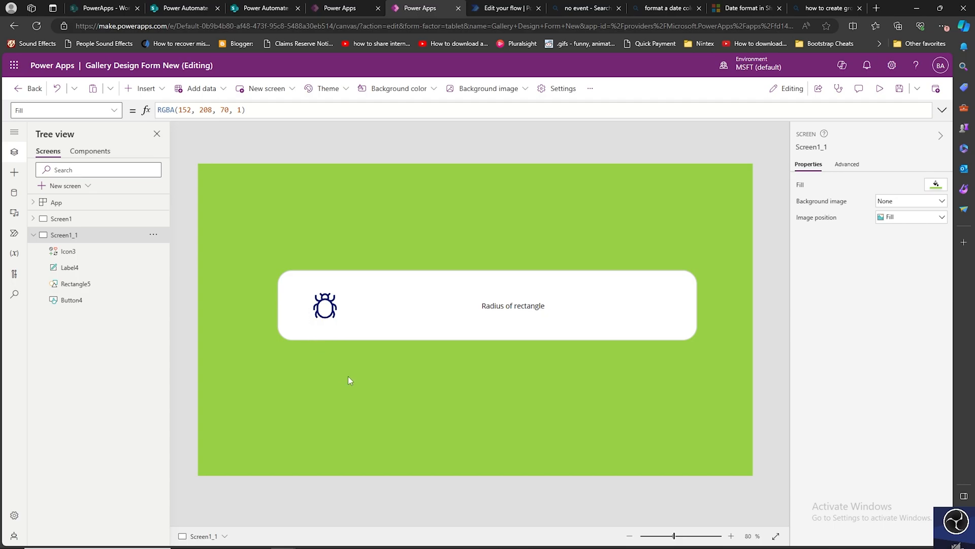